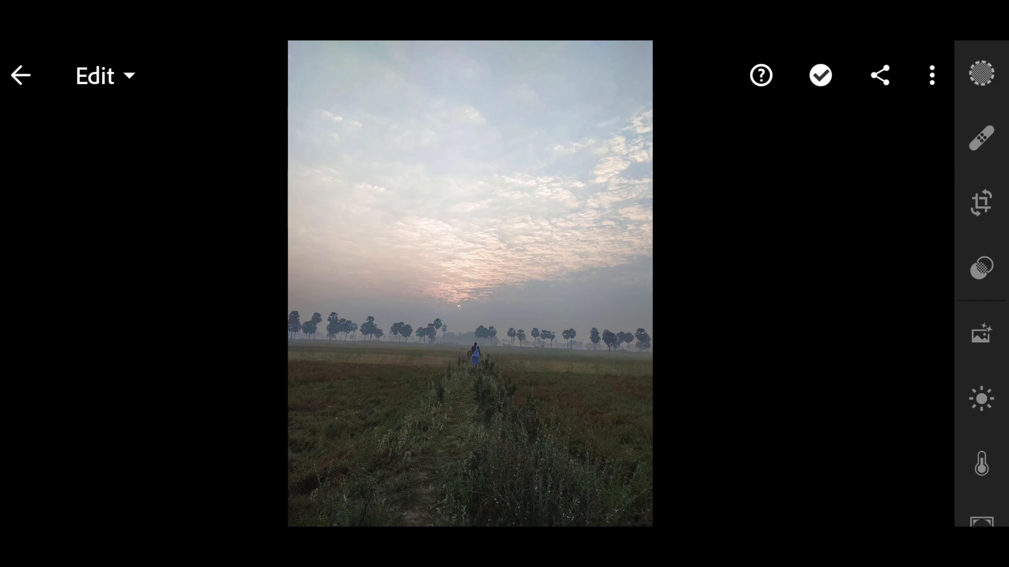
Cool the sunrise photo toward bluer tones via Light and Color, then reach the Color Mix per-colour controls.
left_click(980, 335)
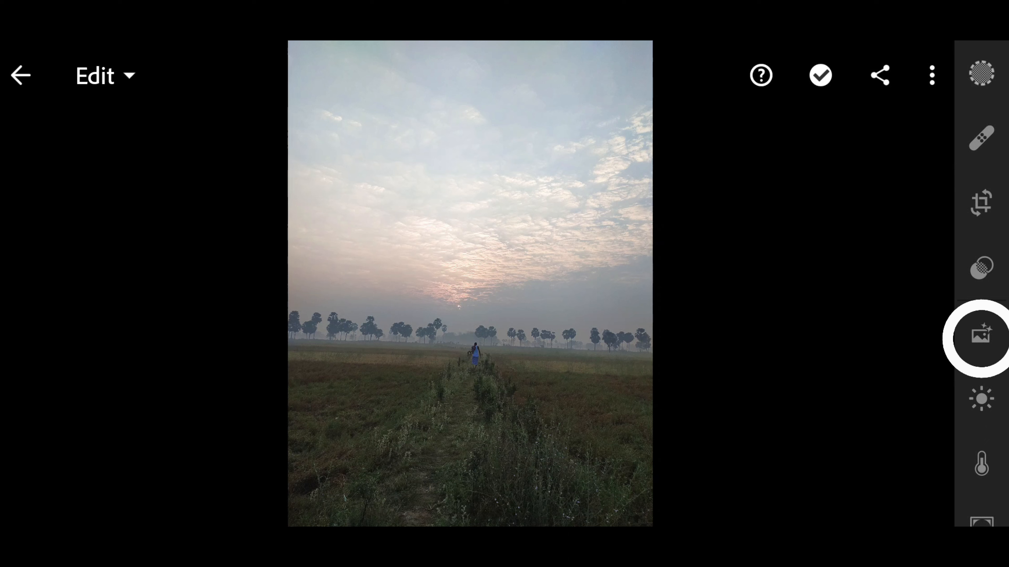
left_click(981, 399)
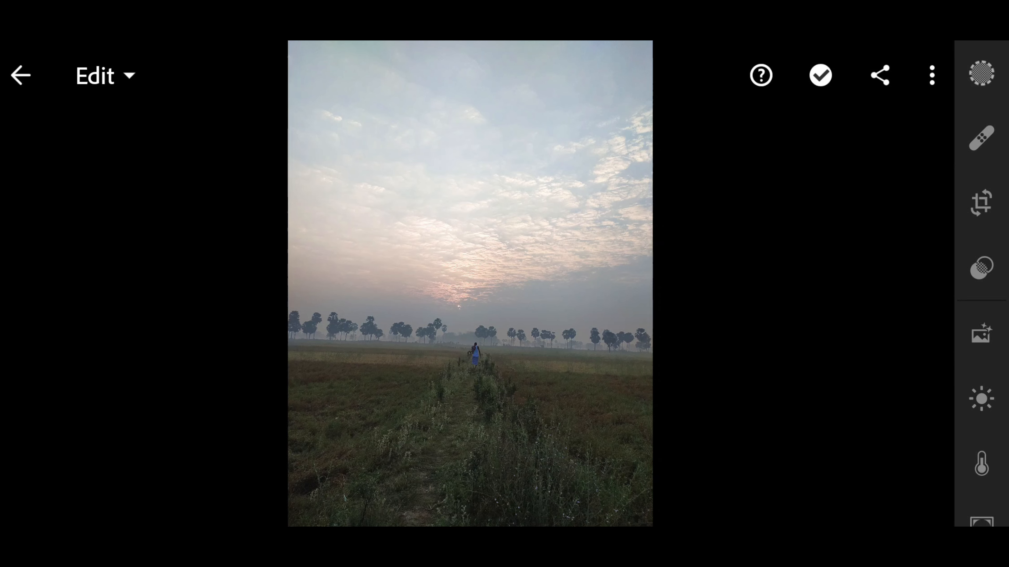
left_click(980, 399)
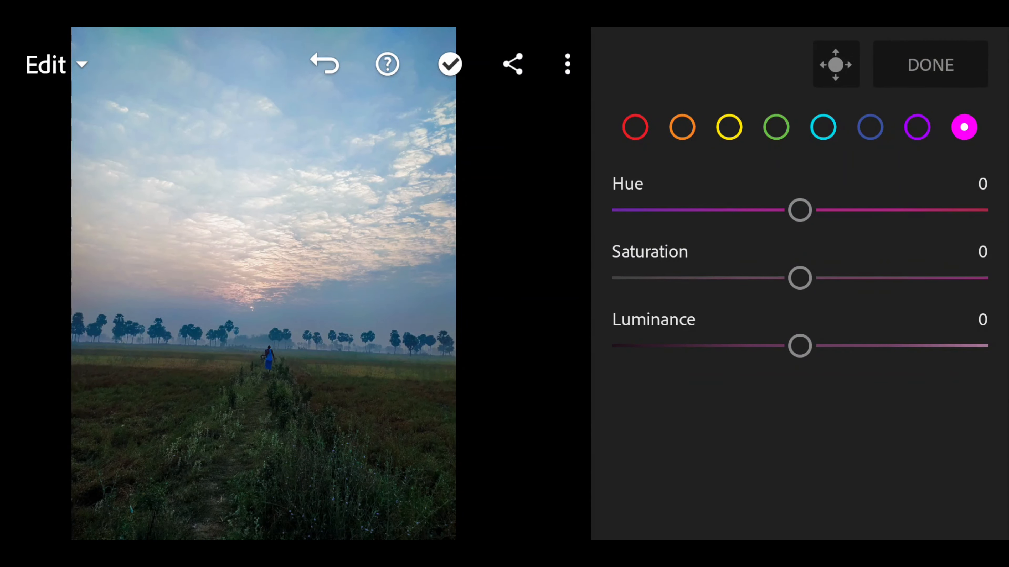
Shift yellows to Hue 49 and Saturation 94 for a vivid green field, then add Vibrance 51.
left_click(634, 126)
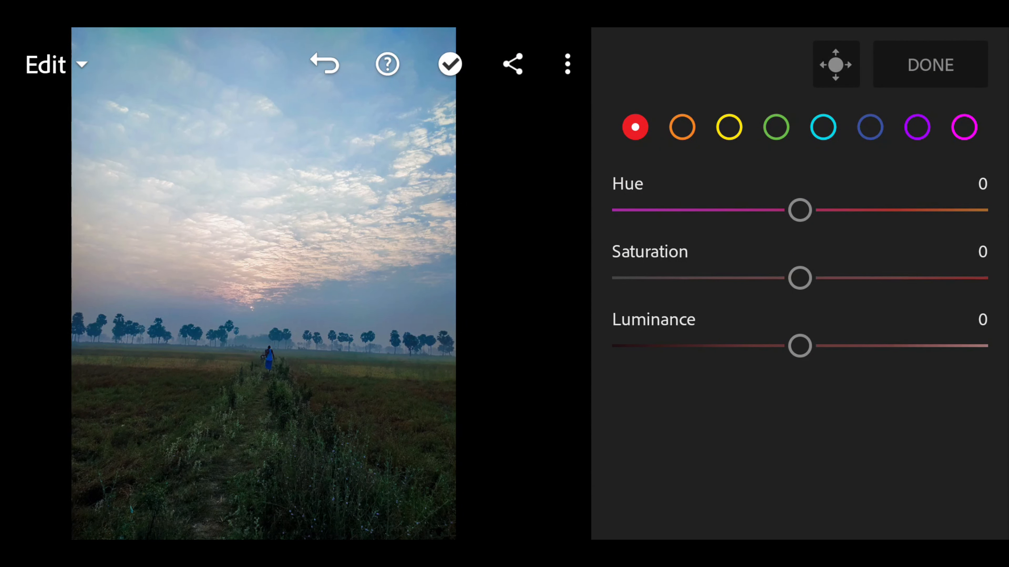
left_click(681, 127)
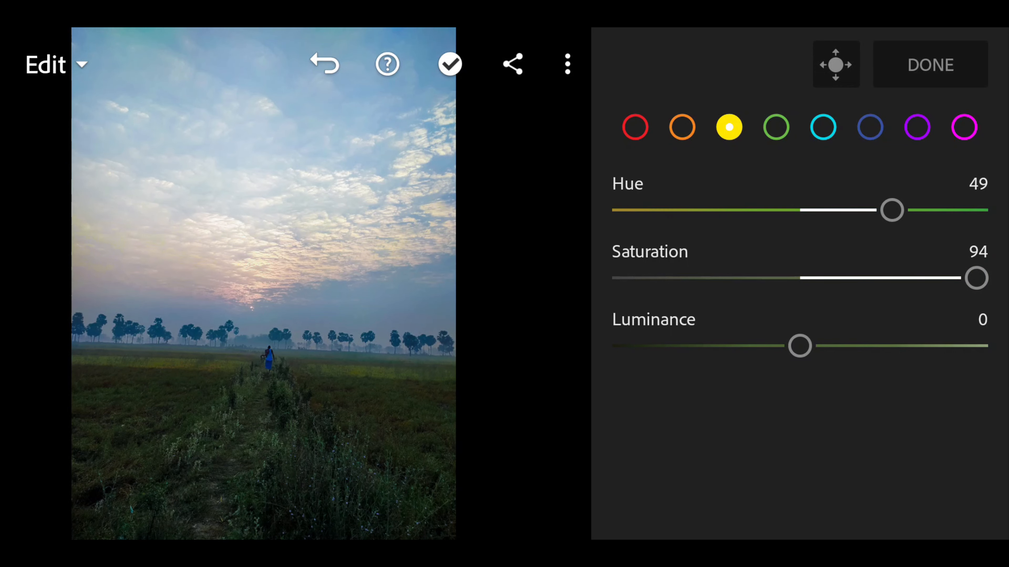
left_click(776, 126)
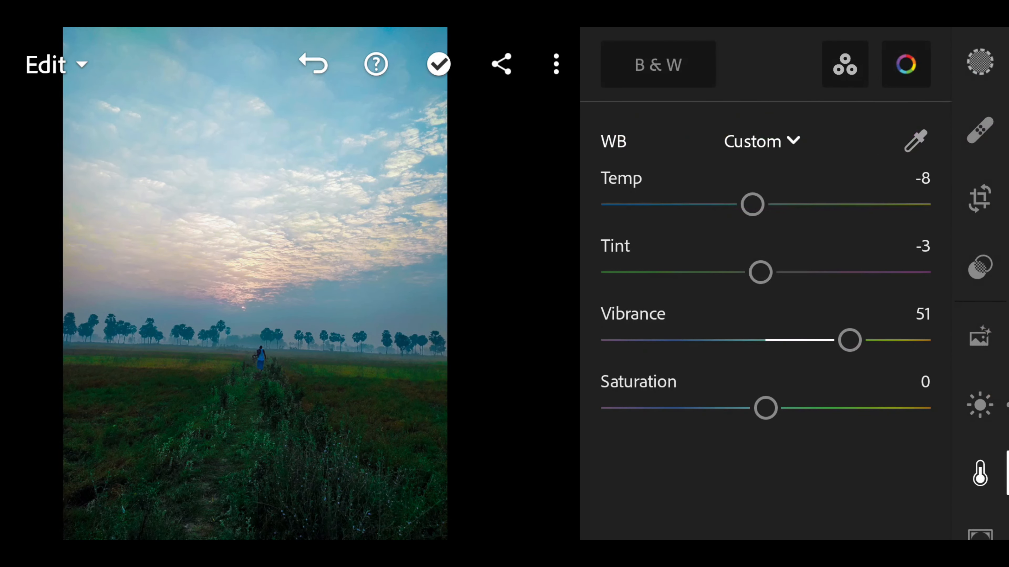
In Color Grading, dismiss the intro and tint the Shadows hue toward green.
left_click(905, 63)
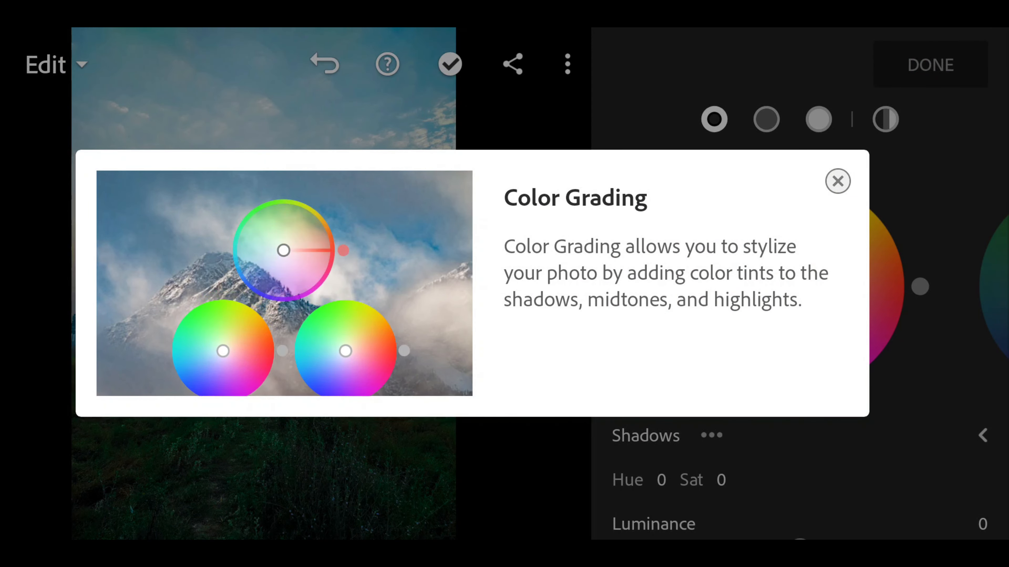
left_click(837, 181)
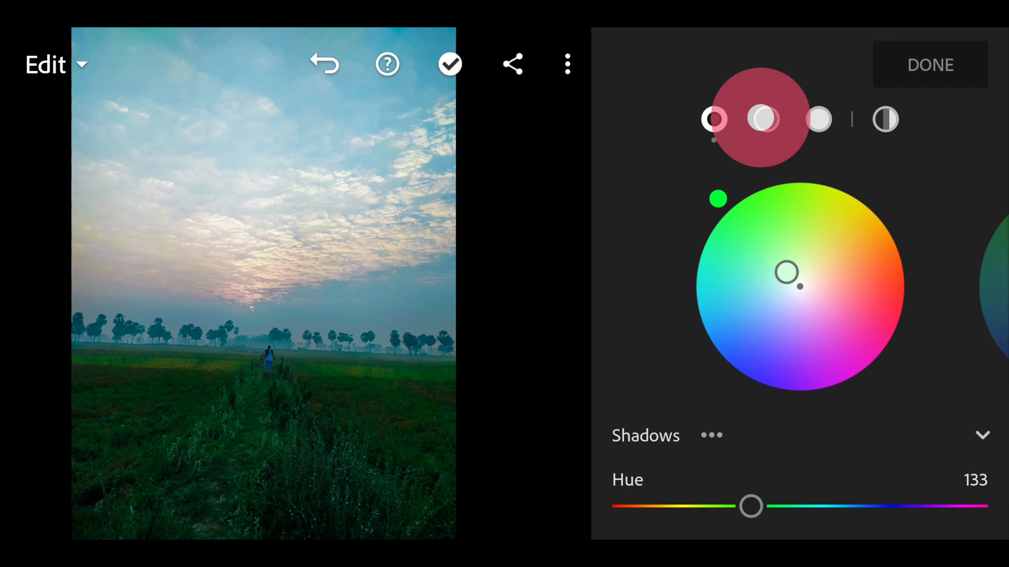
scroll("down", 3)
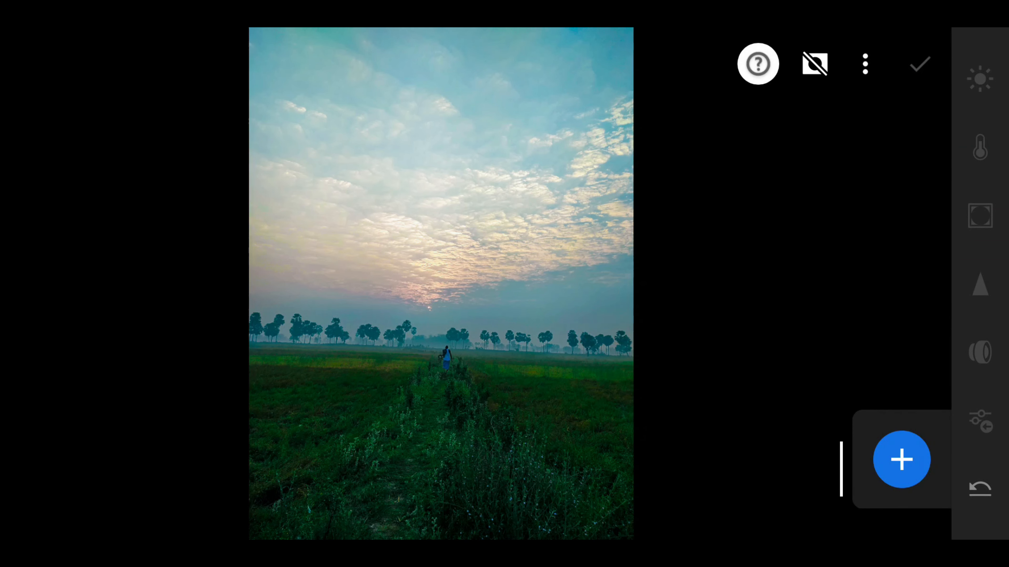
Add a Radial Gradient mask over the sky plus a second inverted radial mask for light adjustments.
left_click(901, 459)
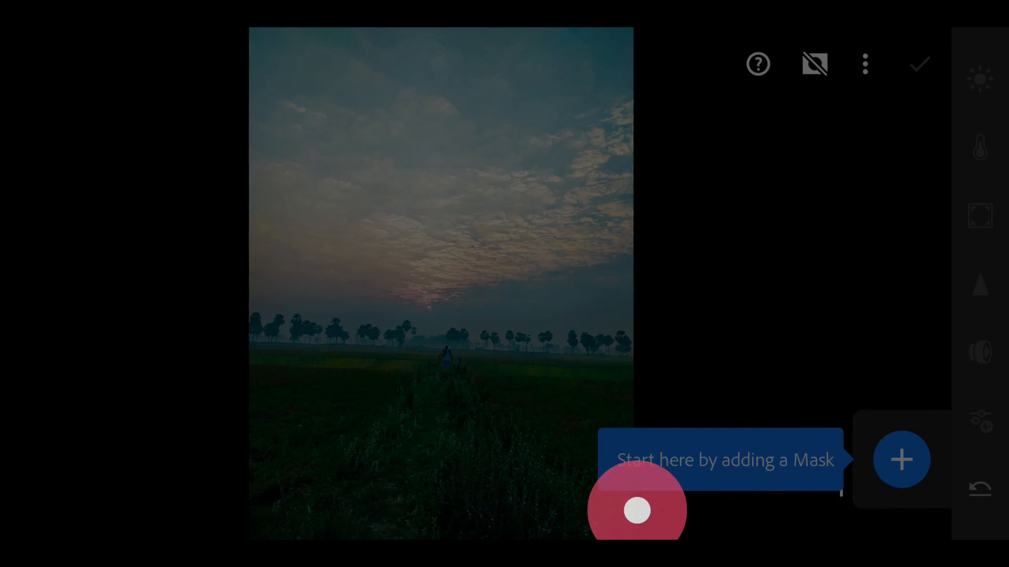
left_click(902, 459)
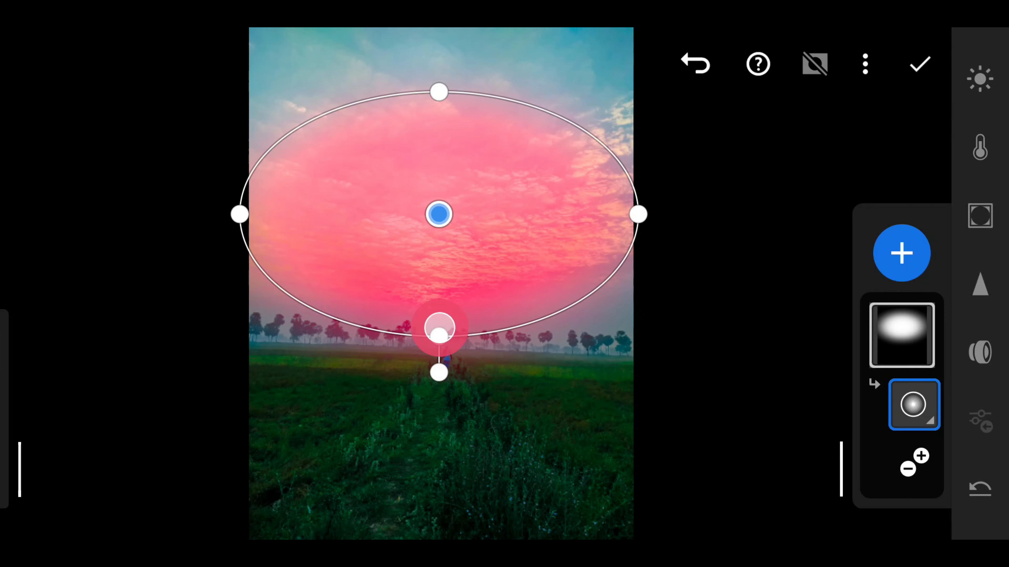
left_click(979, 147)
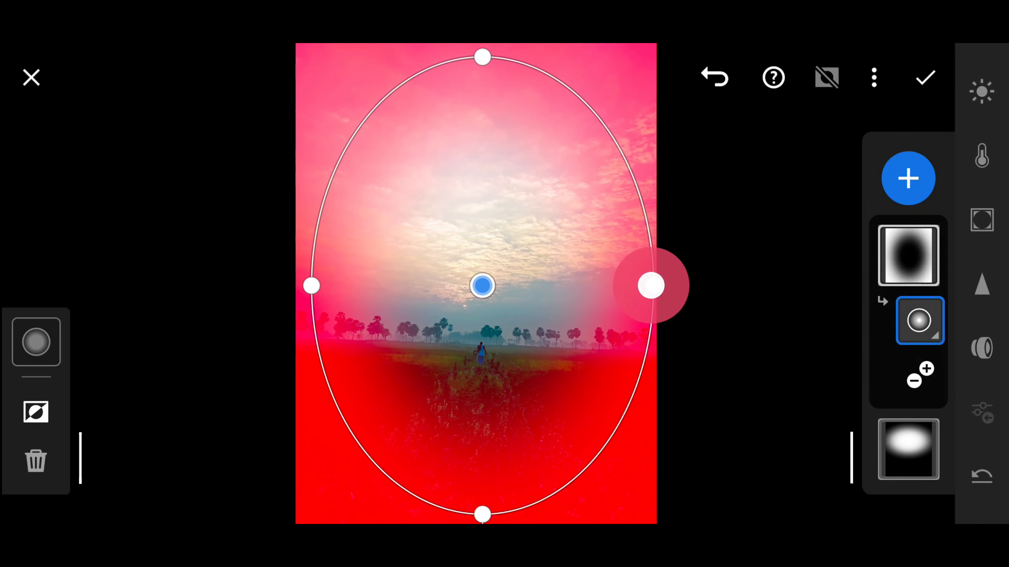
left_click(981, 92)
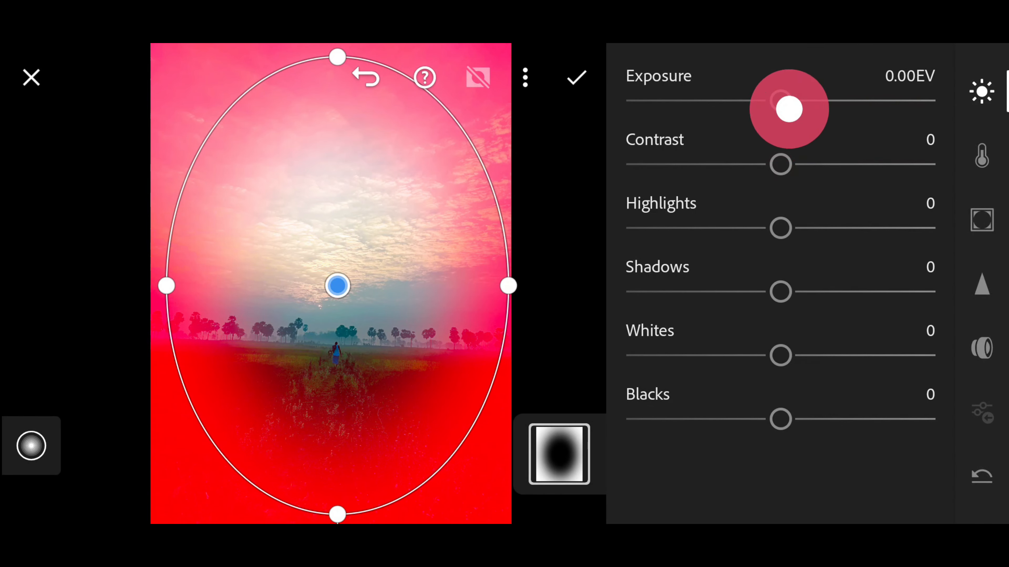